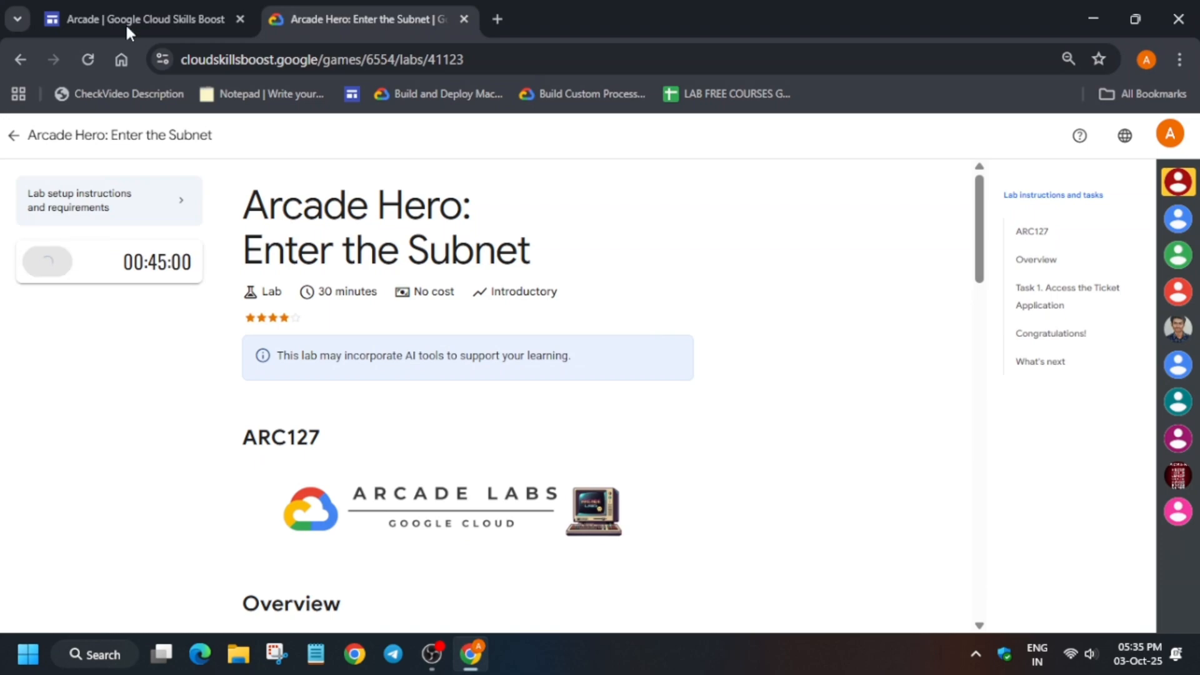
Start the 'Arcade Hero: Enter the Subnet' lab session to get console credentials
{"action": "left_click", "coordinate": [45, 260]}
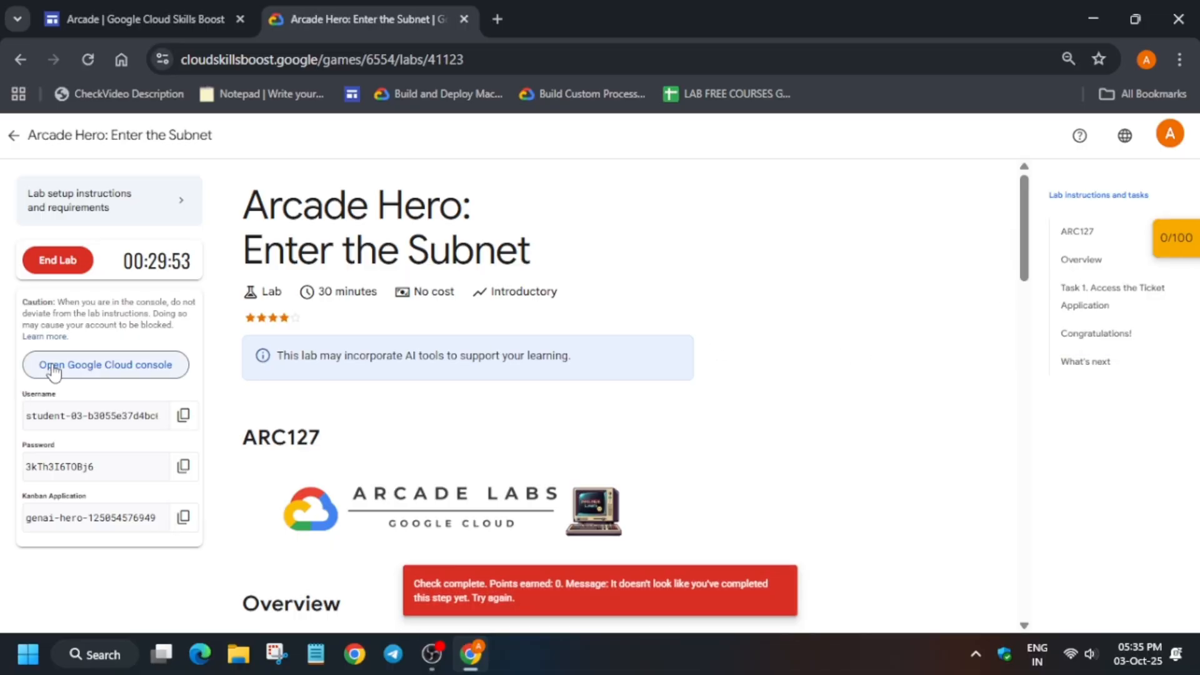
{"action": "mouse_move", "coordinate": [130, 445]}
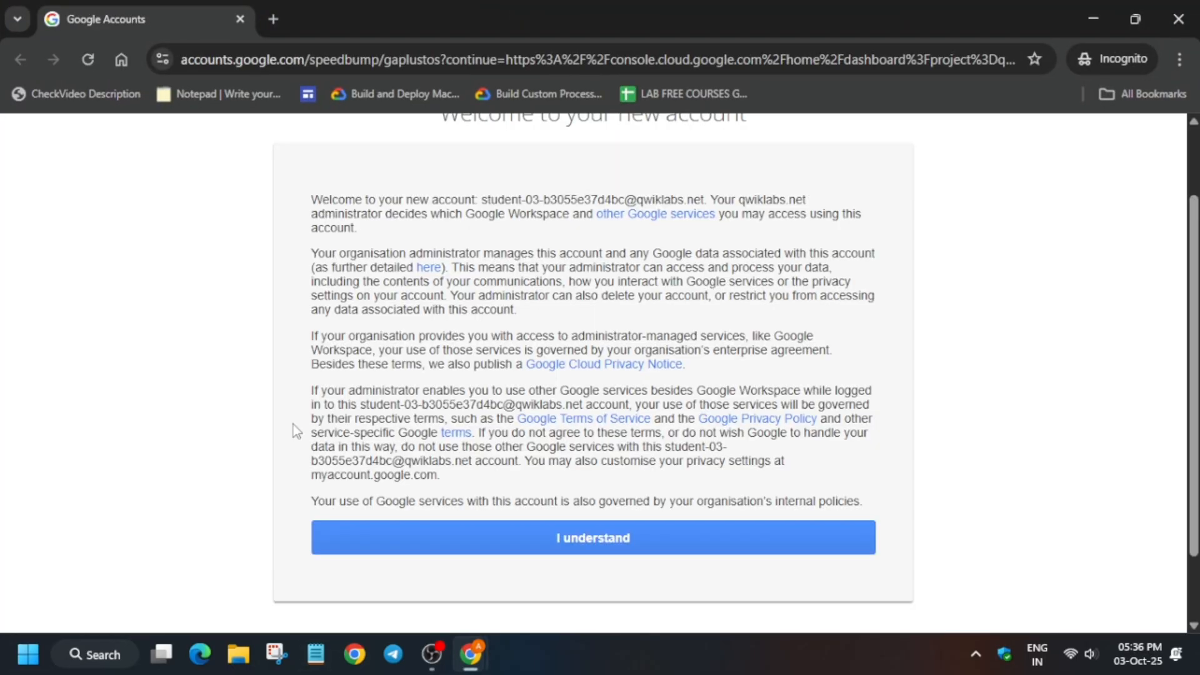
Accept the new lab account's terms and the Cloud Console welcome dialog
{"action": "scroll", "scroll_direction": "down", "scroll_amount": 3}
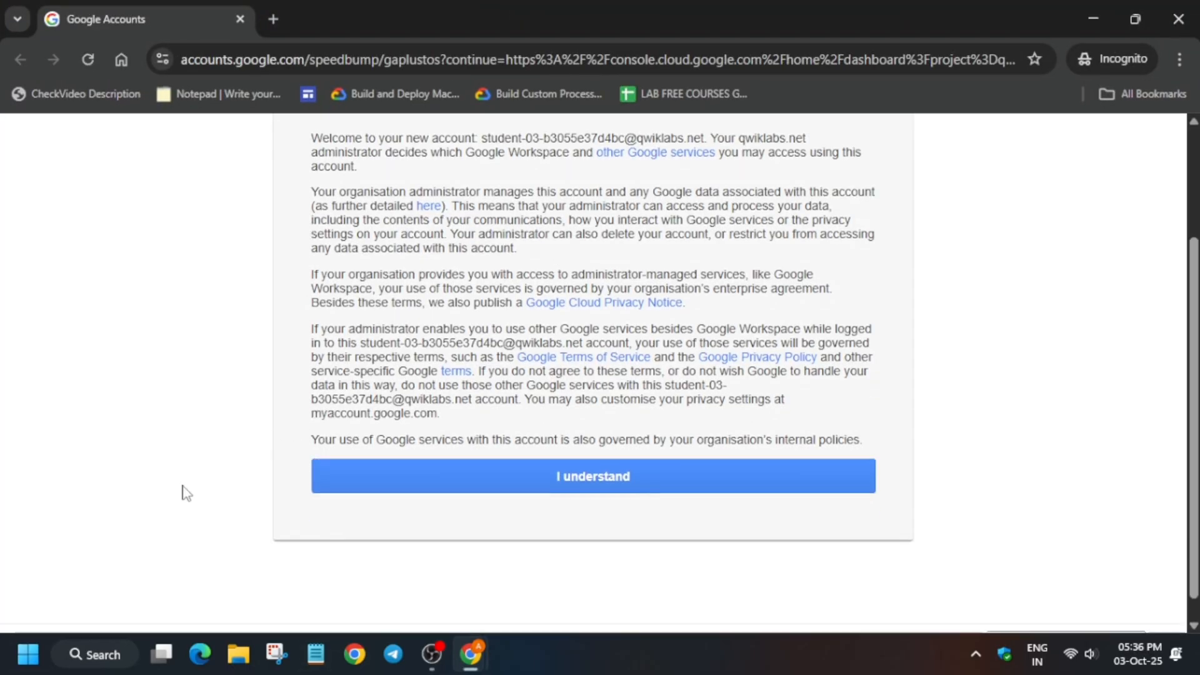
{"action": "left_click", "coordinate": [592, 476]}
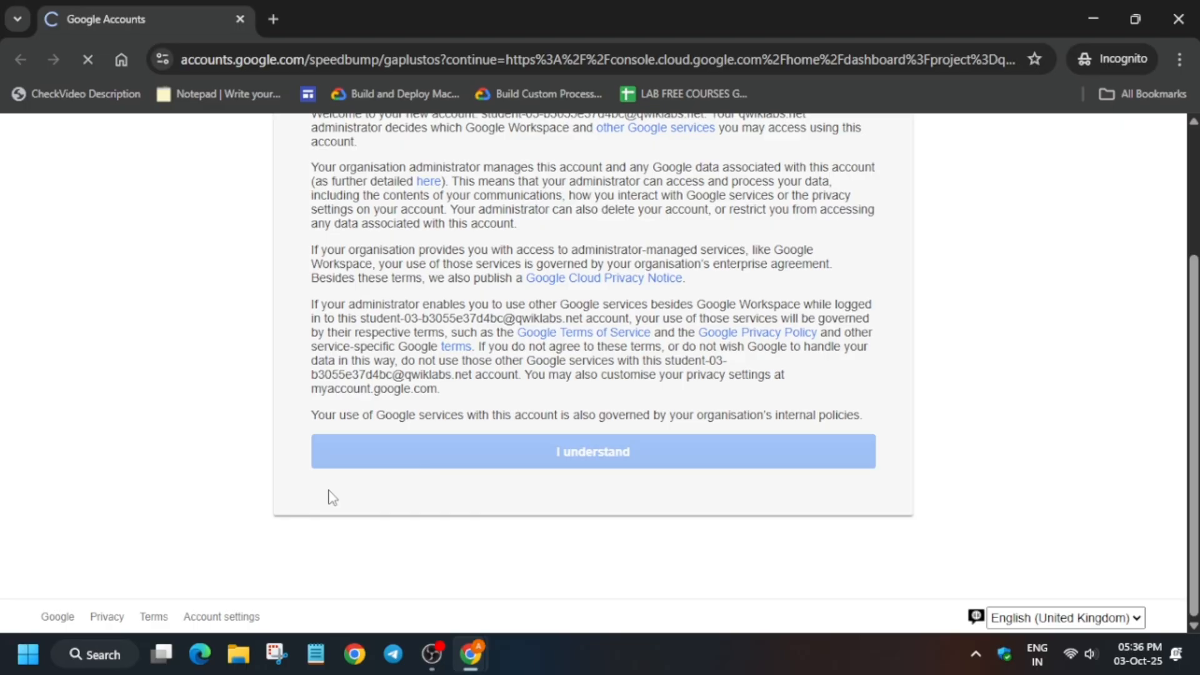
{"action": "left_click", "coordinate": [593, 452]}
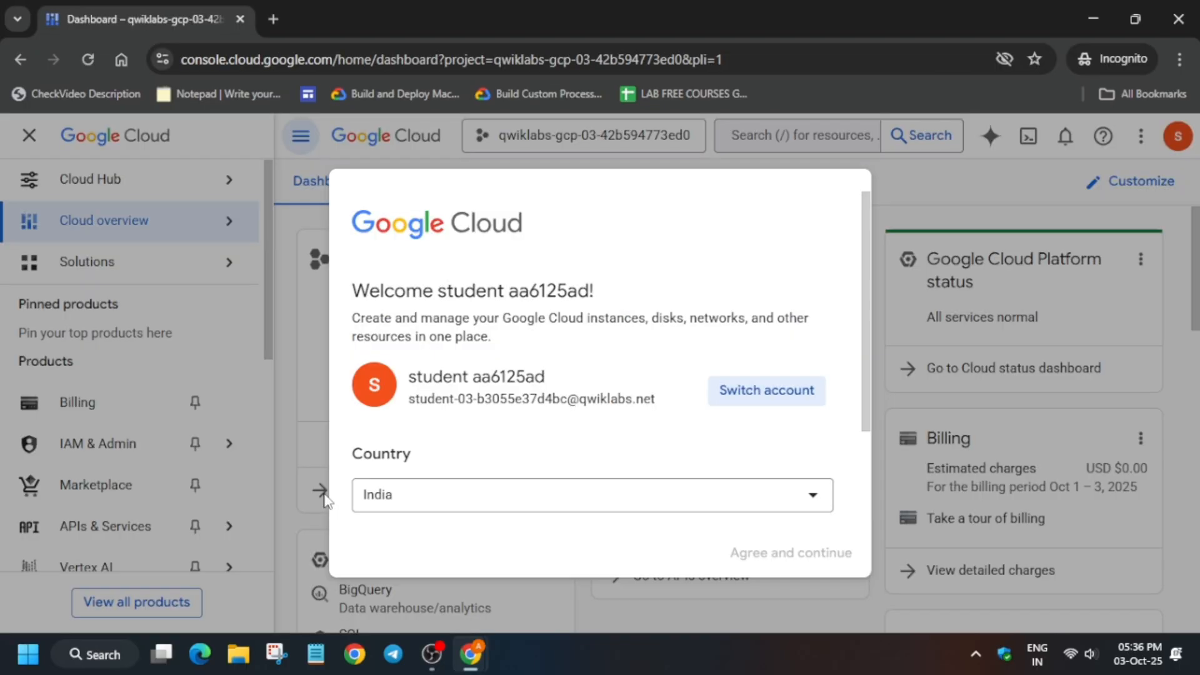
{"action": "left_click", "coordinate": [1028, 137]}
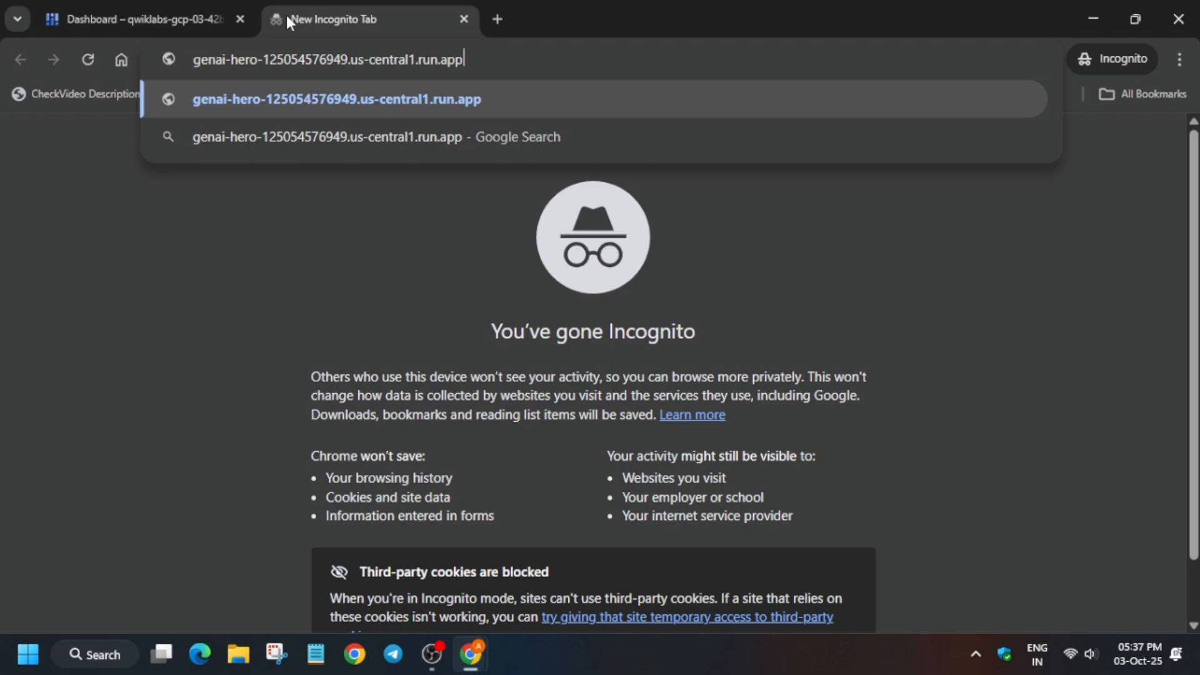
Load the Kanban app and assign the Create a Virtual Private Cloud ticket to yourself
{"action": "key", "text": "Enter"}
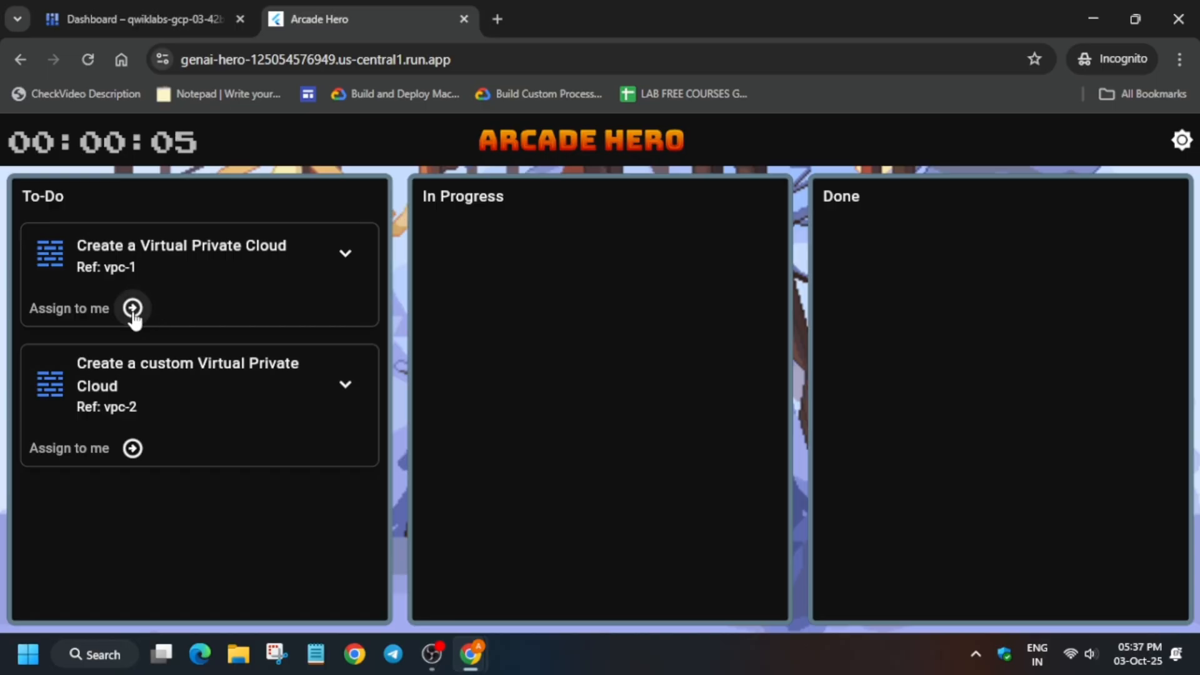
{"action": "left_click", "coordinate": [132, 307]}
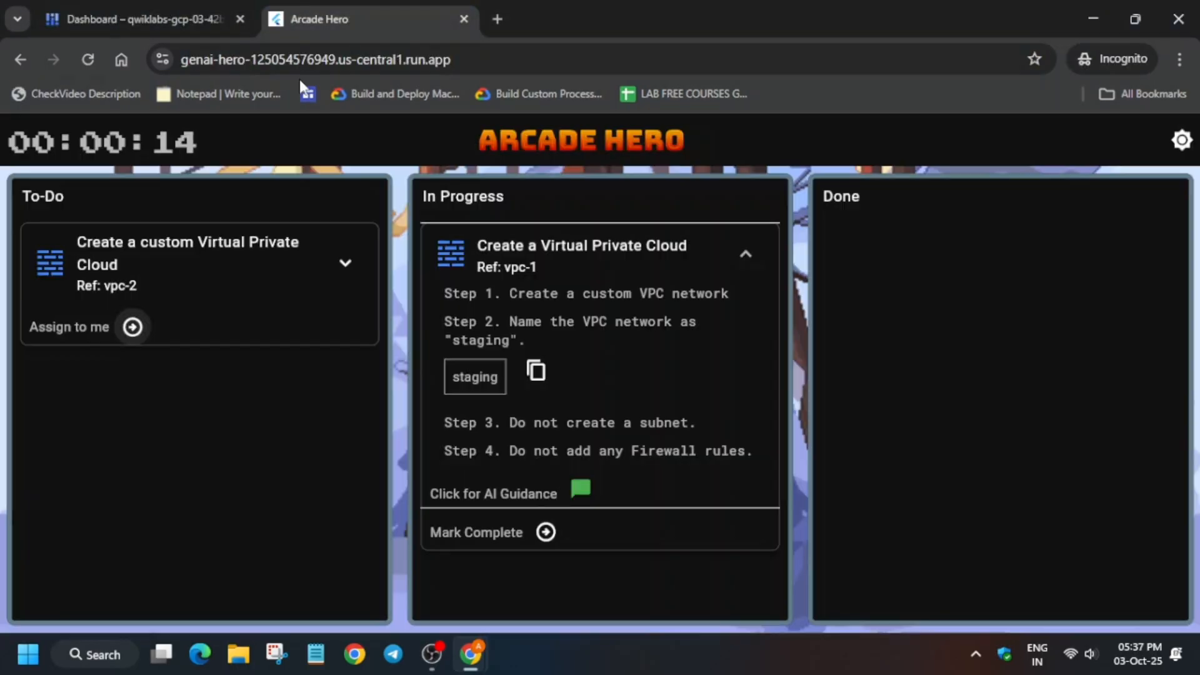
Search for VPC networks in the console and start creating a new VPC network
{"action": "left_click", "coordinate": [125, 20]}
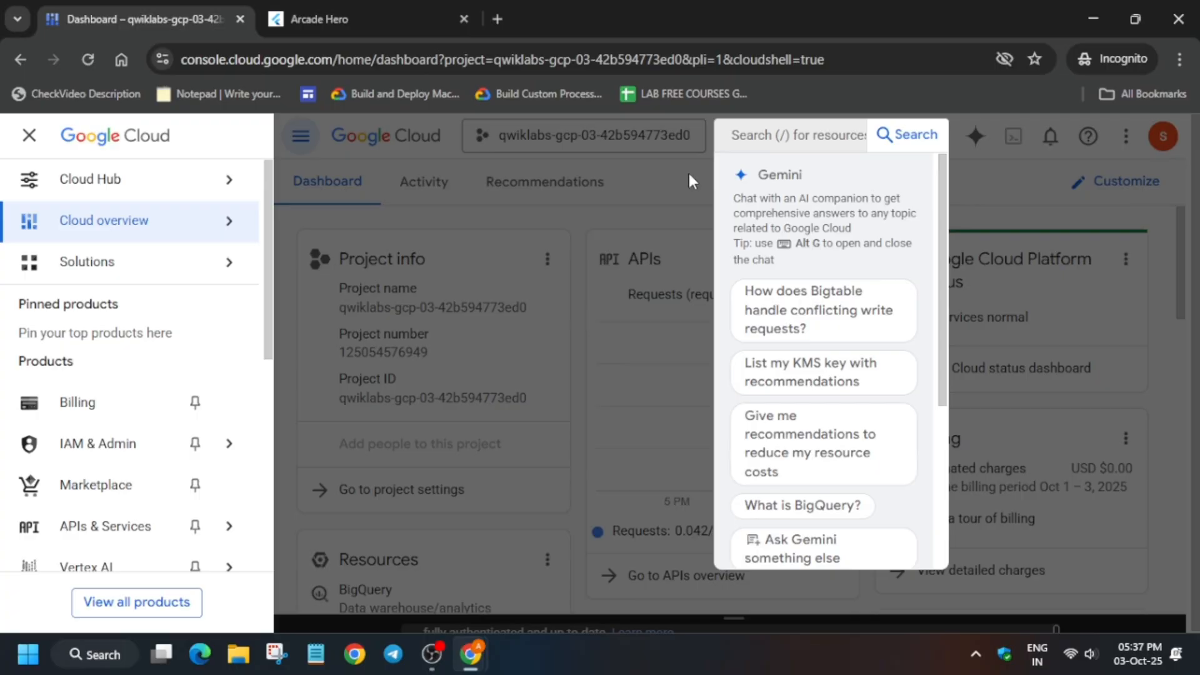
{"action": "type", "text": "VPC network peerings"}
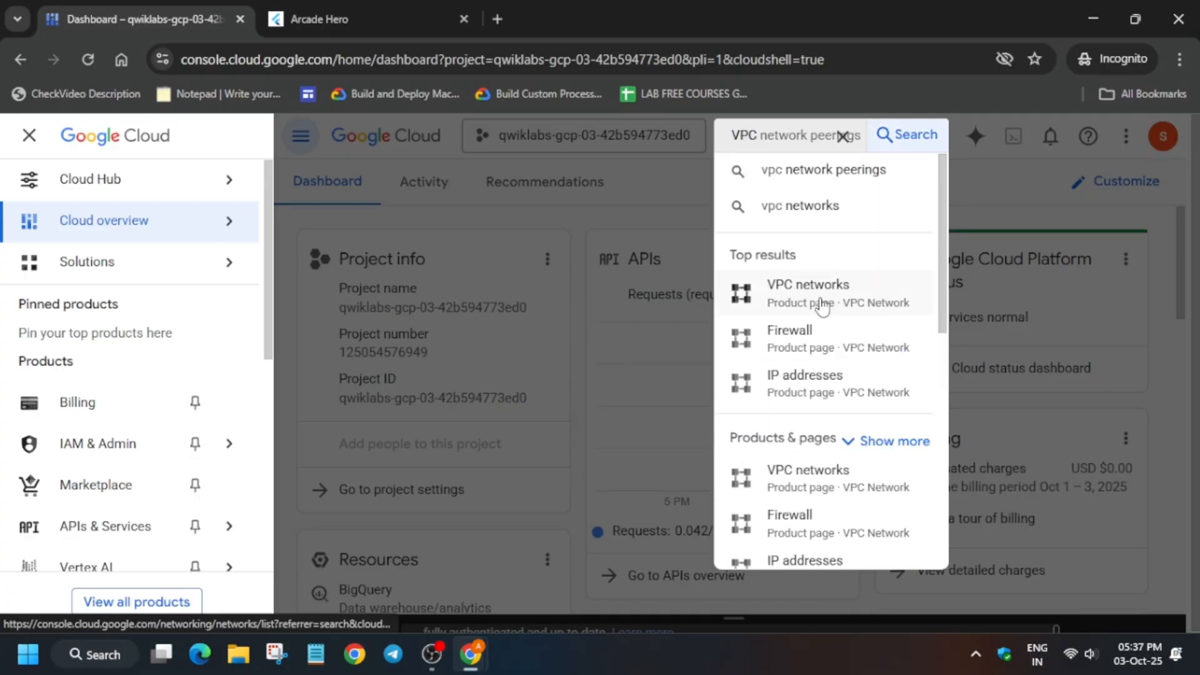
{"action": "left_click", "coordinate": [808, 285]}
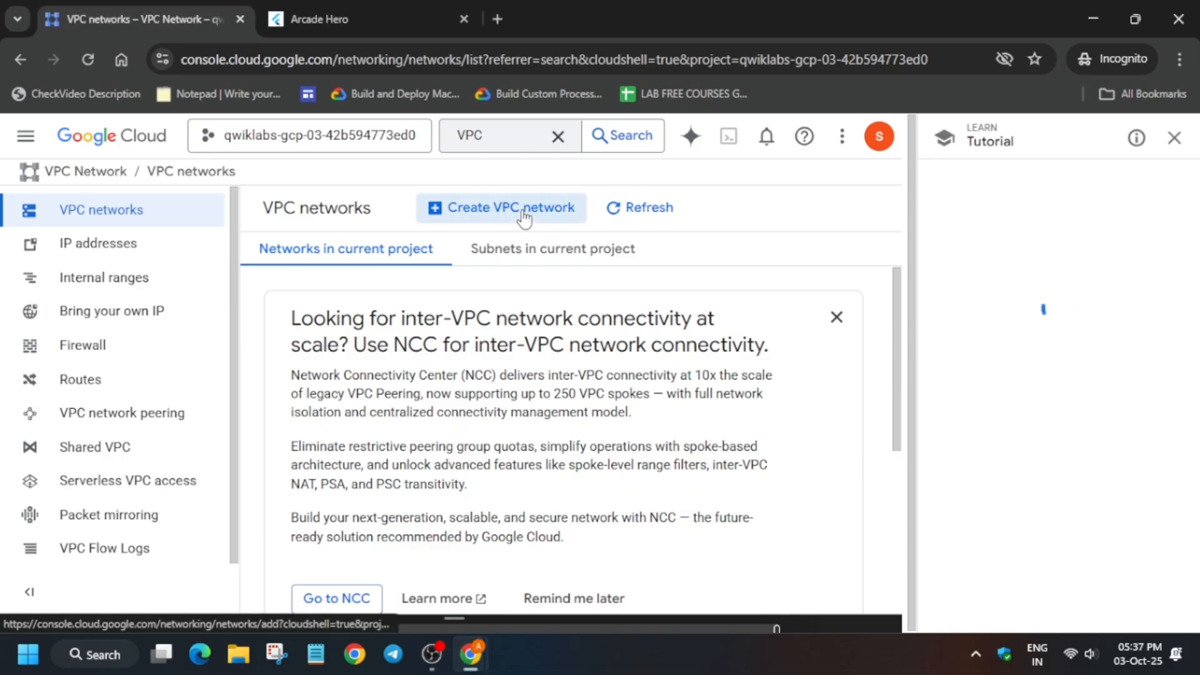
{"action": "left_click", "coordinate": [512, 207]}
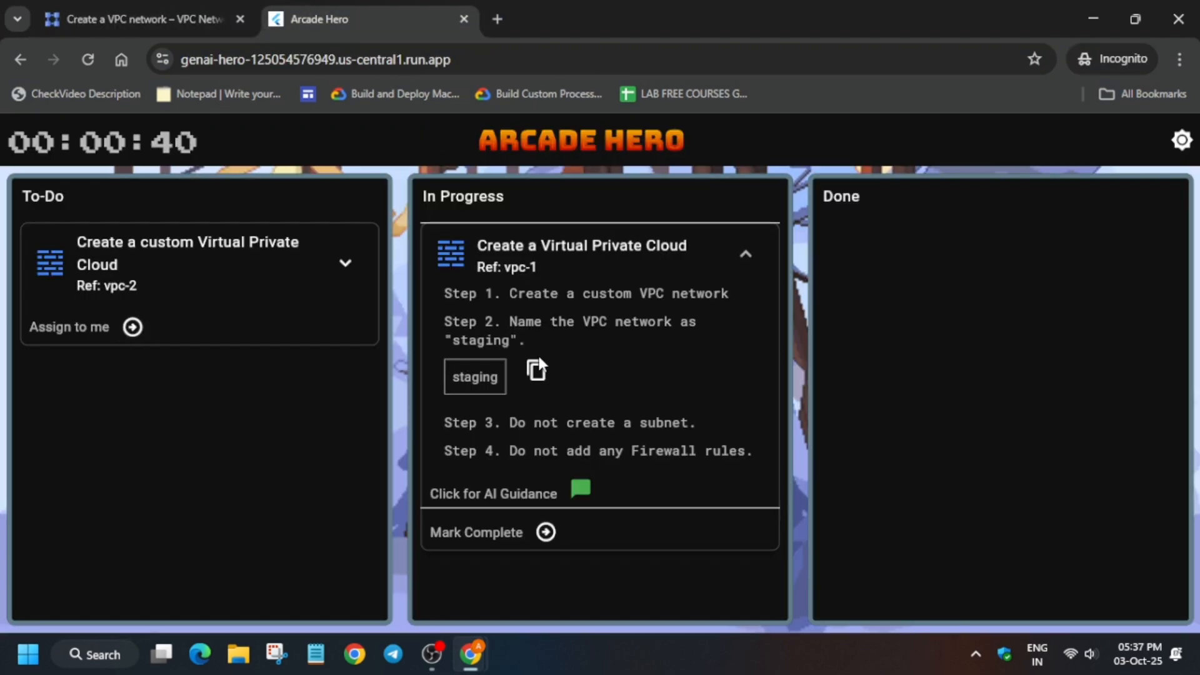
Create the custom network 'staging' with the default subnet removed and no firewall rules
{"action": "left_click", "coordinate": [137, 18]}
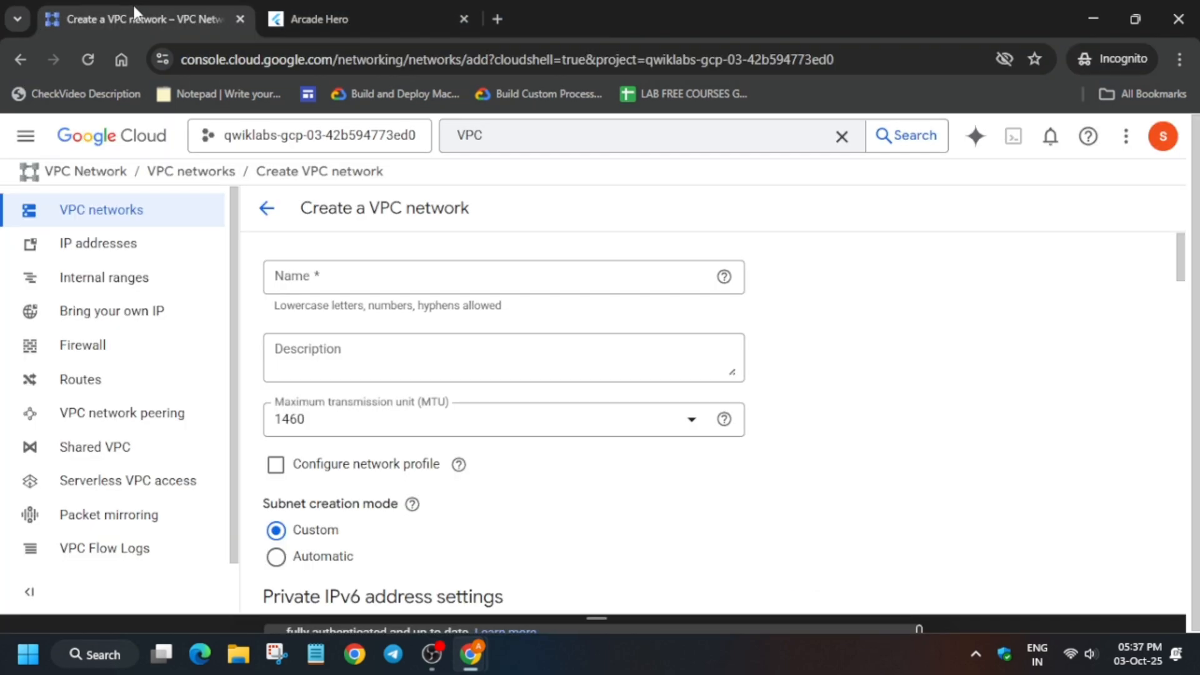
{"action": "scroll", "scroll_direction": "down", "scroll_amount": 3}
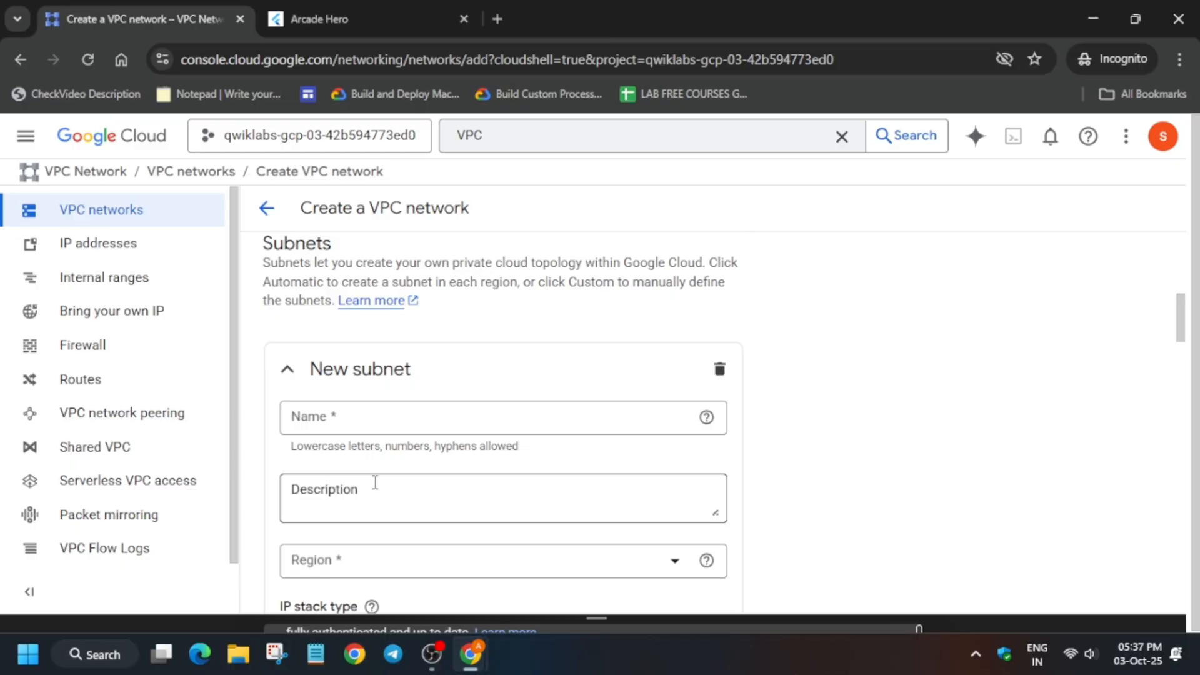
{"action": "scroll", "scroll_direction": "down", "scroll_amount": 3}
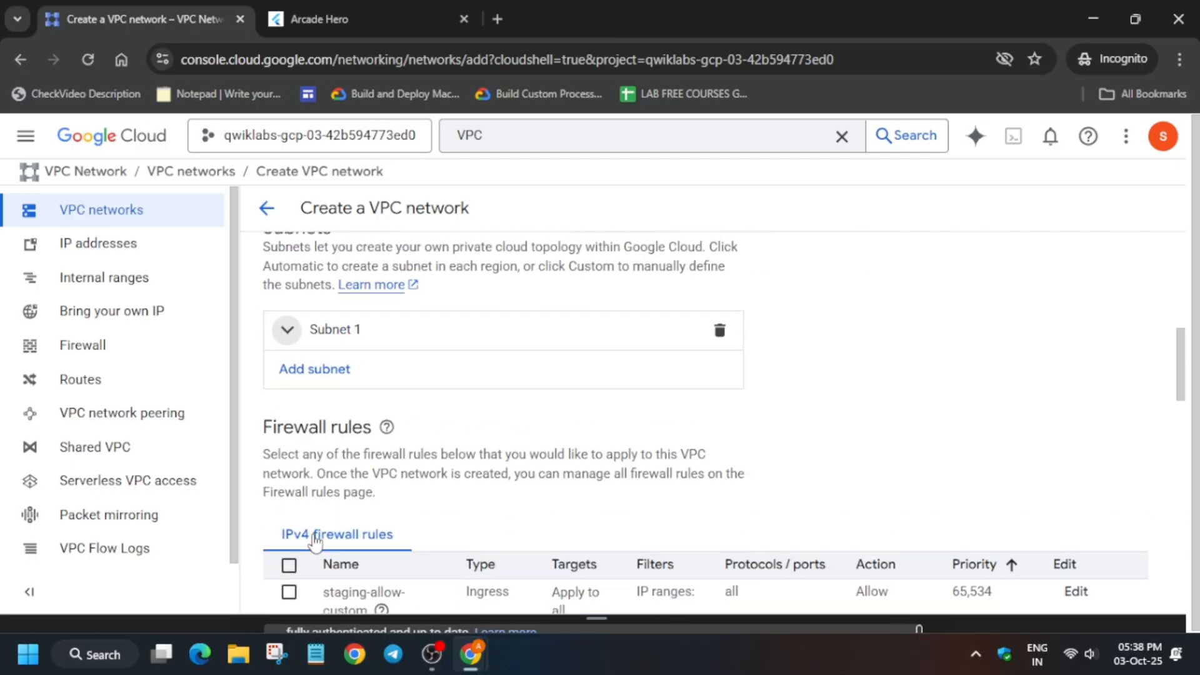
{"action": "scroll", "scroll_direction": "down", "scroll_amount": 3}
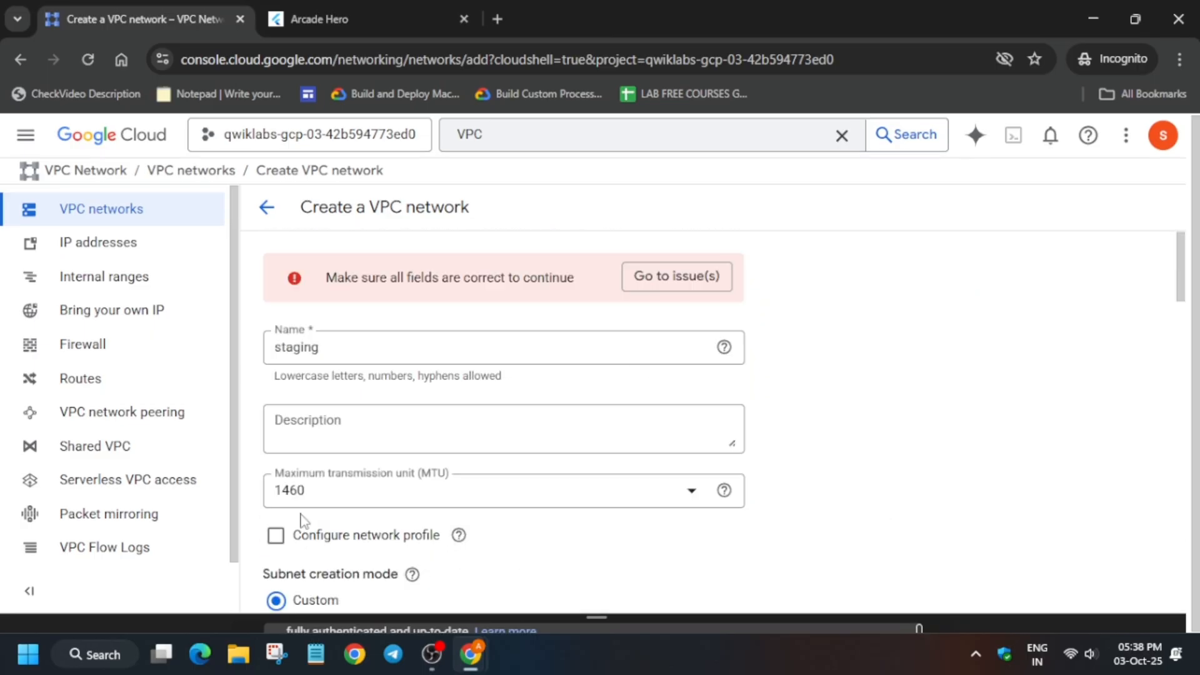
{"action": "scroll", "scroll_direction": "down", "scroll_amount": 3}
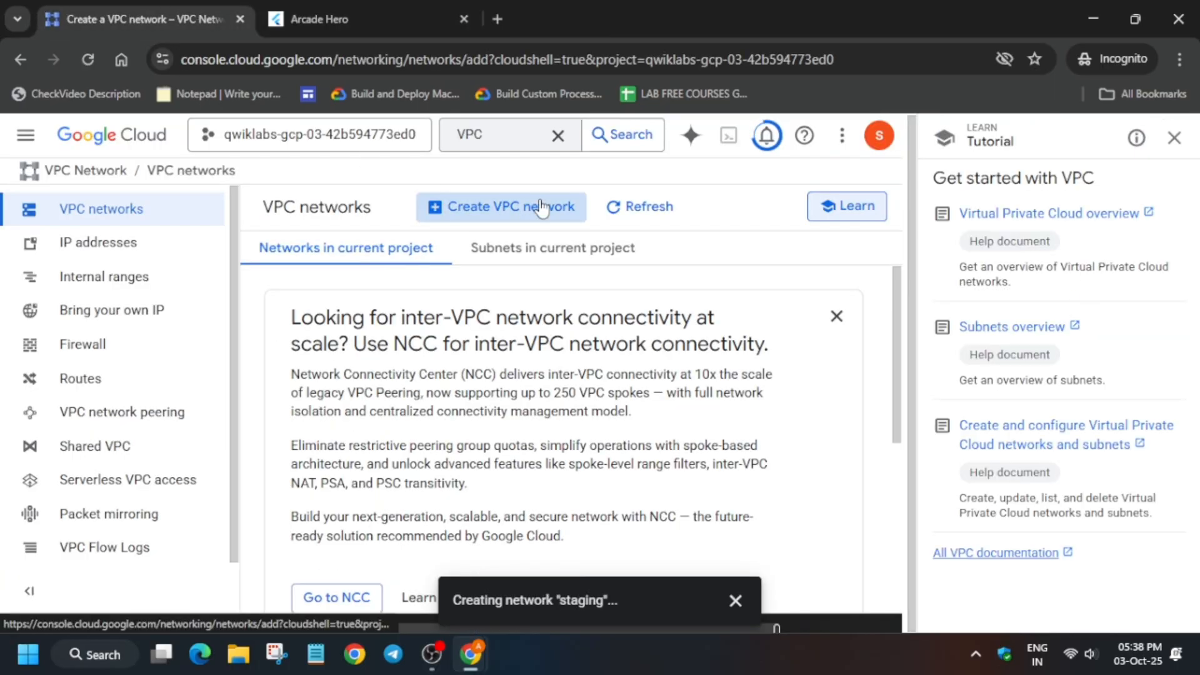
Start a second VPC network and copy the 10.1.0.0/24 CIDR block from the vpc-2 ticket
{"action": "left_click", "coordinate": [502, 207]}
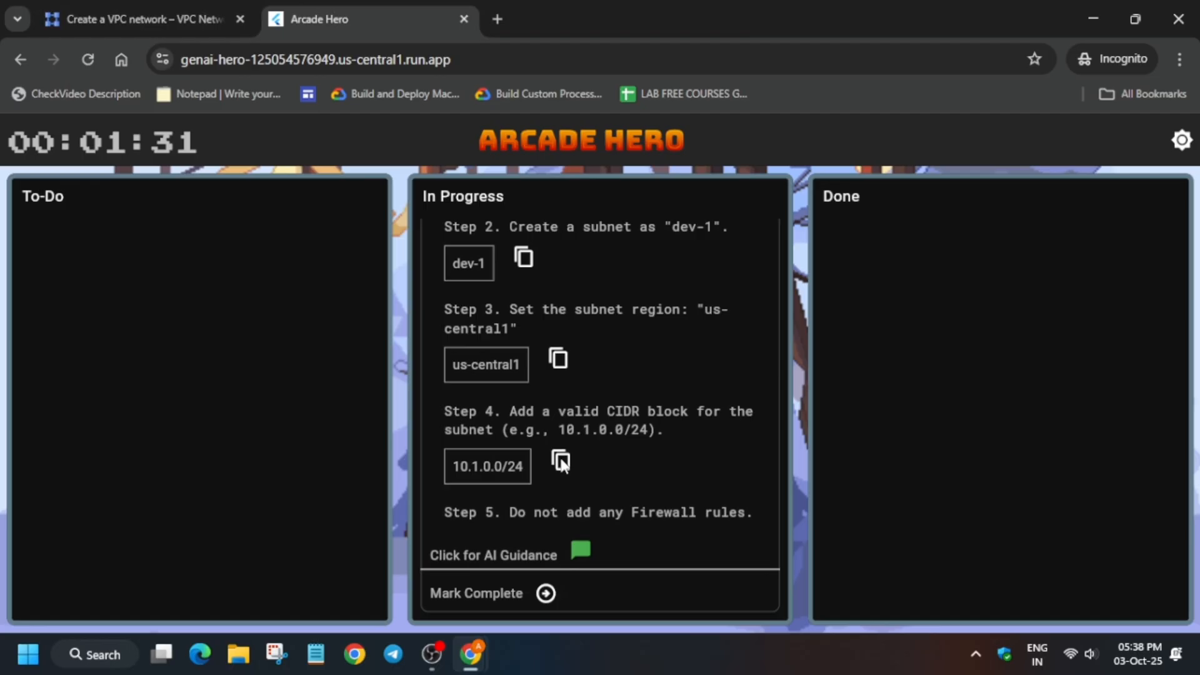
{"action": "left_click", "coordinate": [560, 462]}
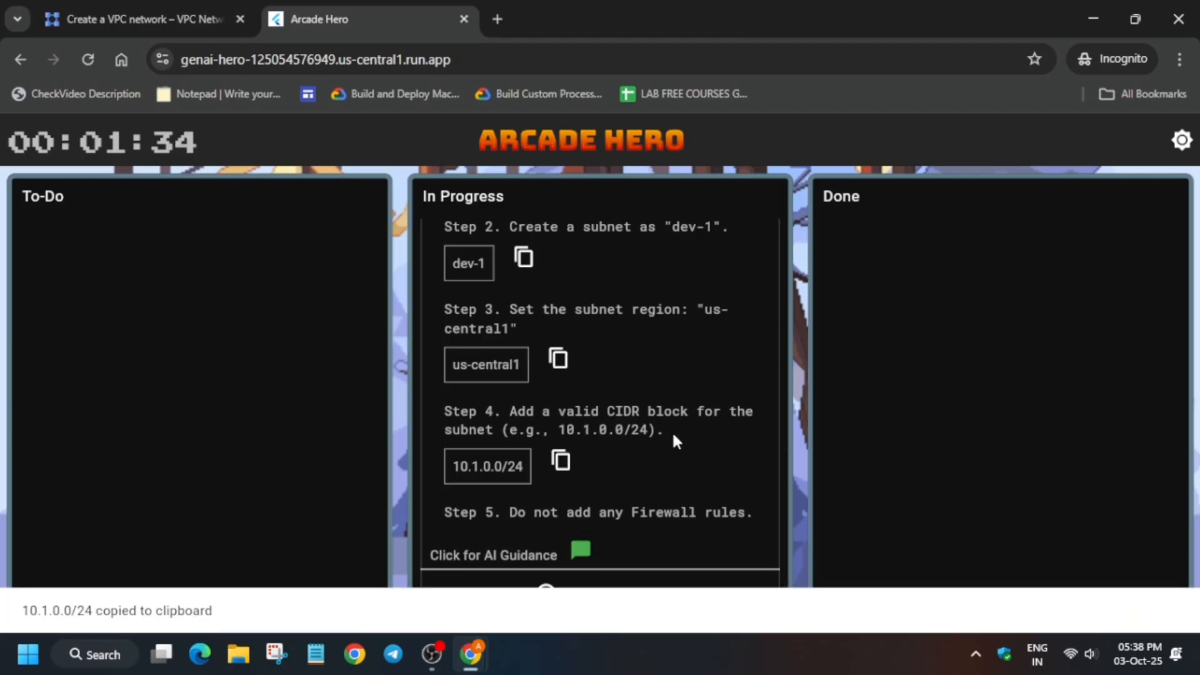
Paste 10.1.0.0/24 into the new network's subnet IPv4 range field
{"action": "left_click", "coordinate": [125, 20]}
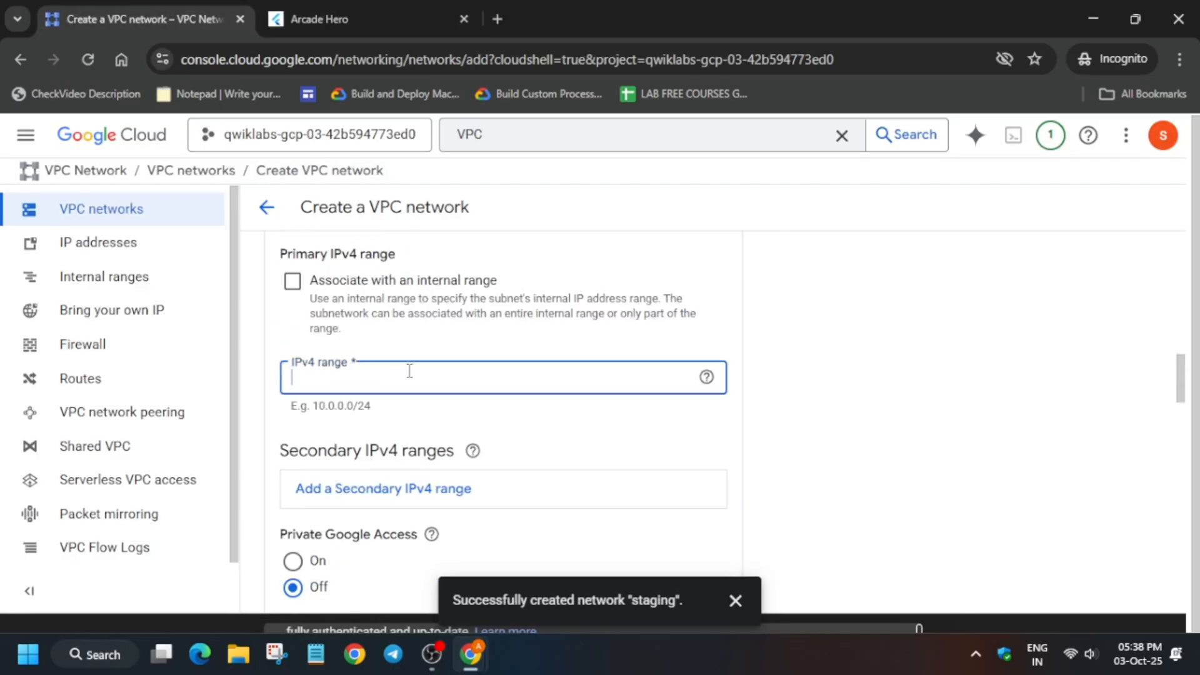
{"action": "scroll", "scroll_direction": "down", "scroll_amount": 3}
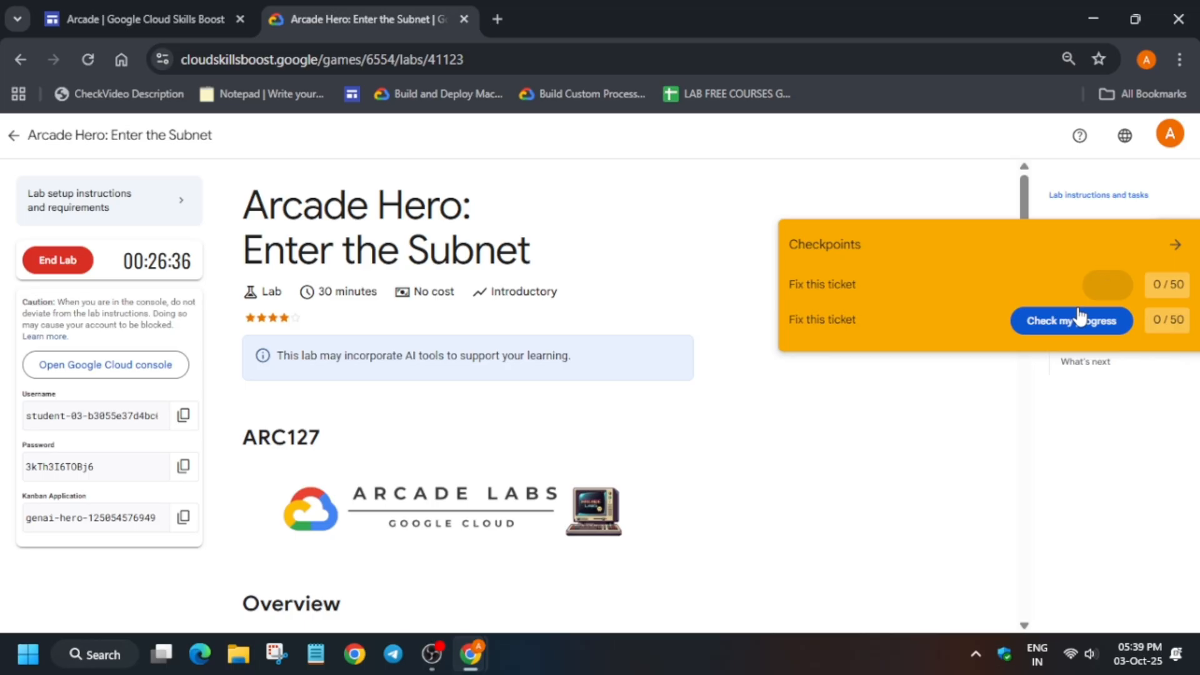
Check the first Fix this ticket checkpoint, scoring 50/50, and return to the console
{"action": "left_click", "coordinate": [1071, 320]}
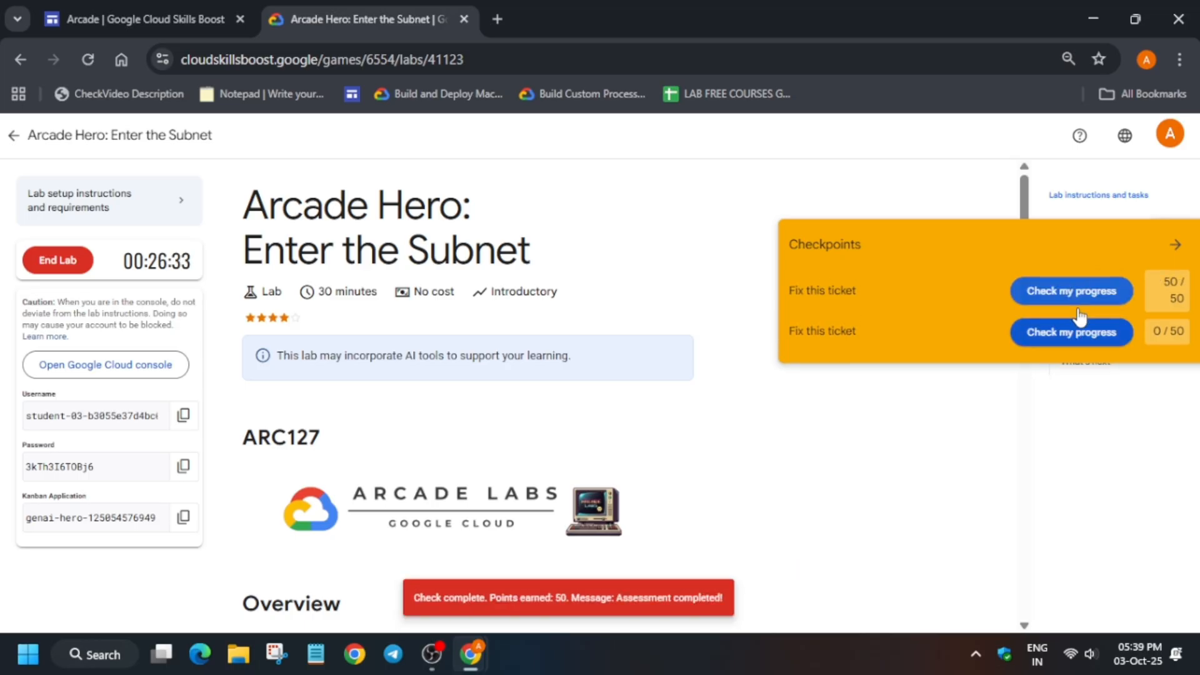
{"action": "left_click", "coordinate": [1073, 333]}
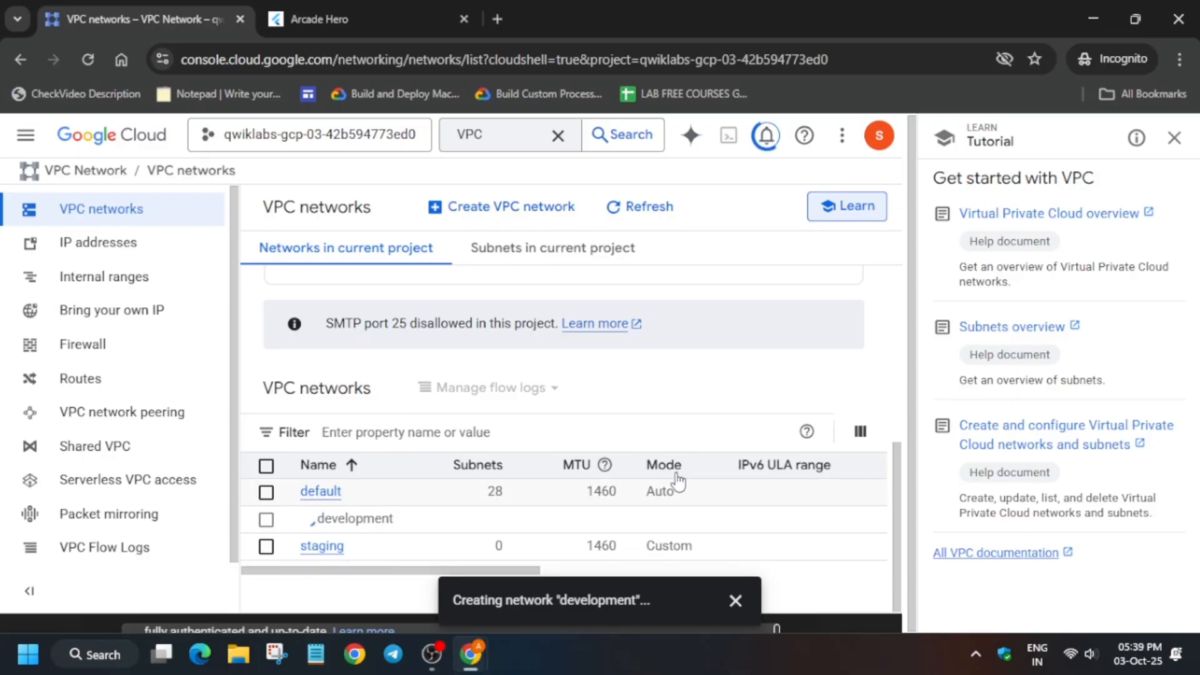
Watch the 'development' network finish creating in the VPC networks list
{"action": "left_click", "coordinate": [1175, 137]}
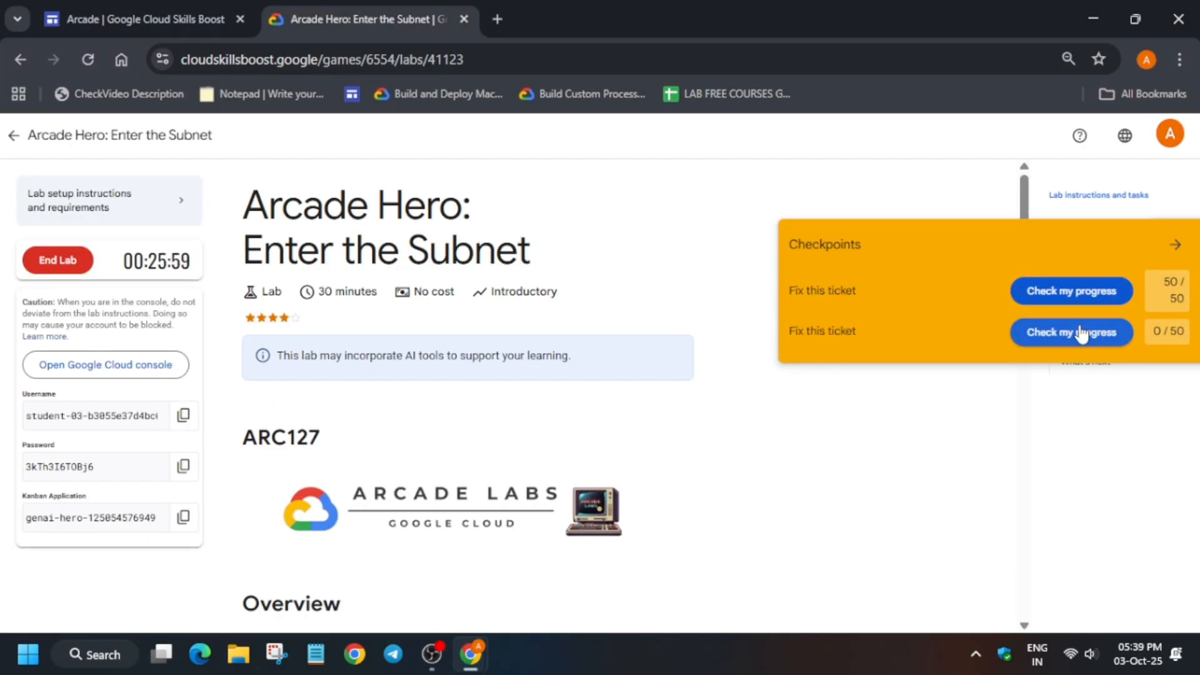
Check the second checkpoint to 50/50 and begin ending the lab
{"action": "left_click", "coordinate": [1073, 332]}
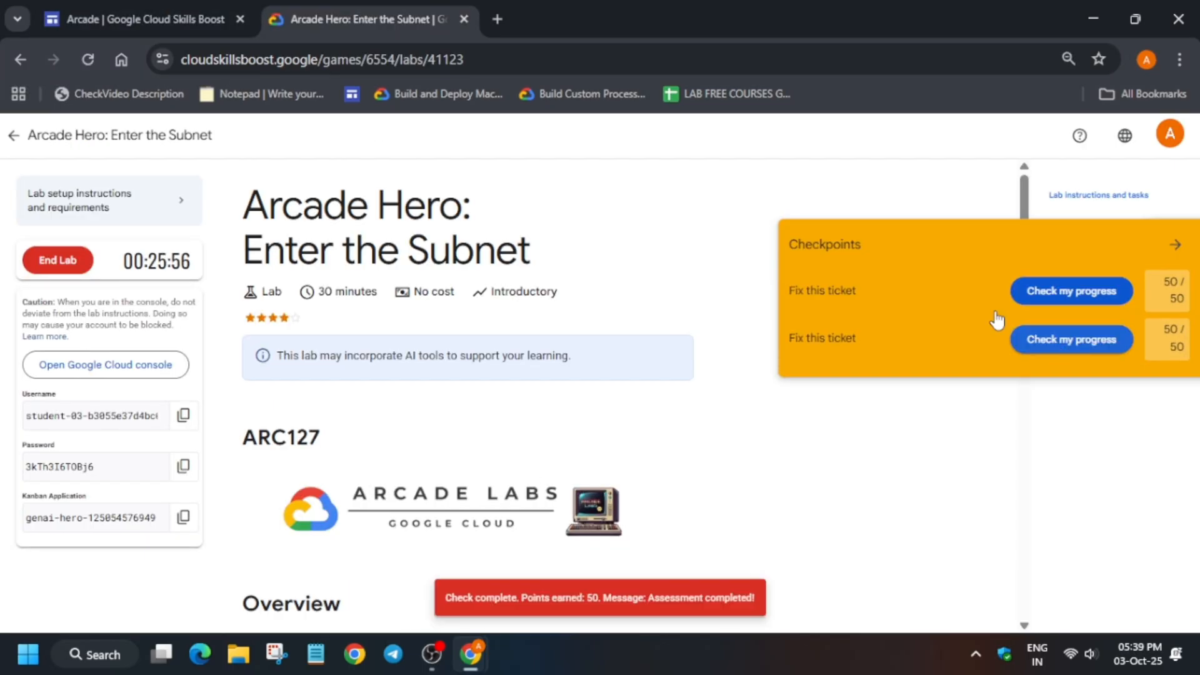
{"action": "left_click", "coordinate": [58, 260]}
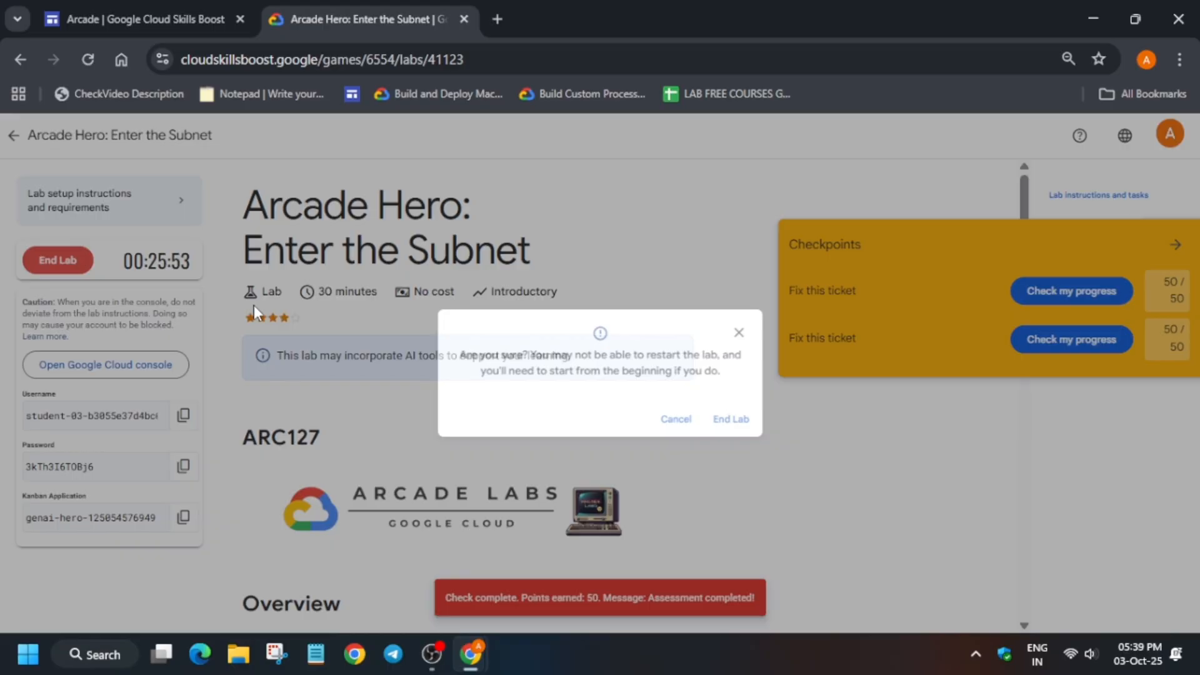